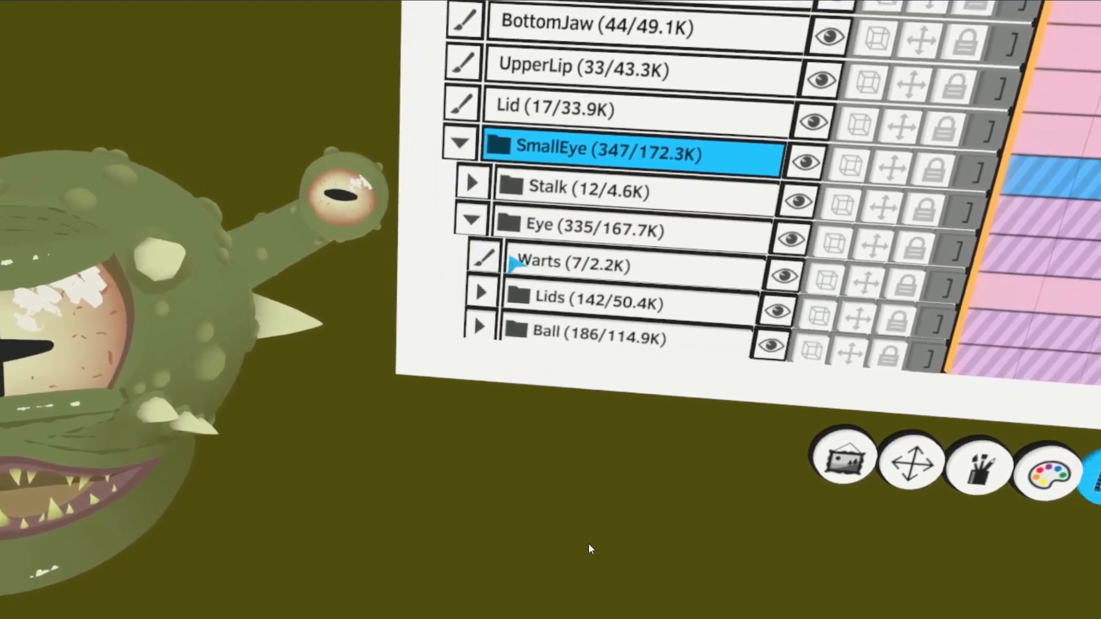
Step: Collapse the Eye group in SmallEye, leaving Temp, BigEye, Wrinkles, LidBall and M visible
{"action": "left_click", "coordinate": [795, 223]}
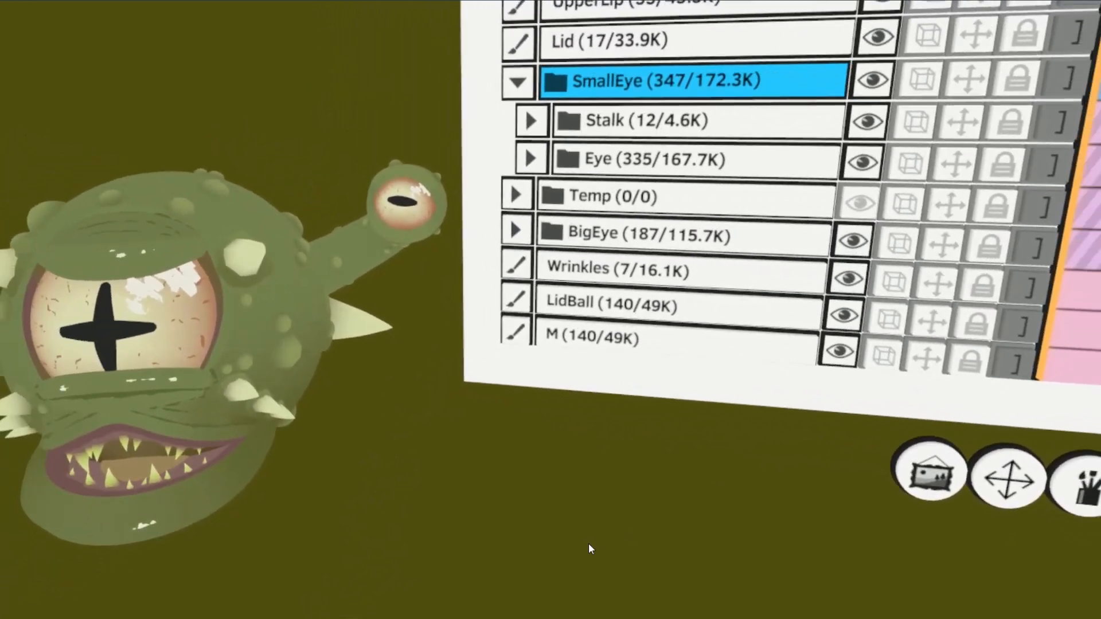
{"action": "left_click", "coordinate": [518, 80]}
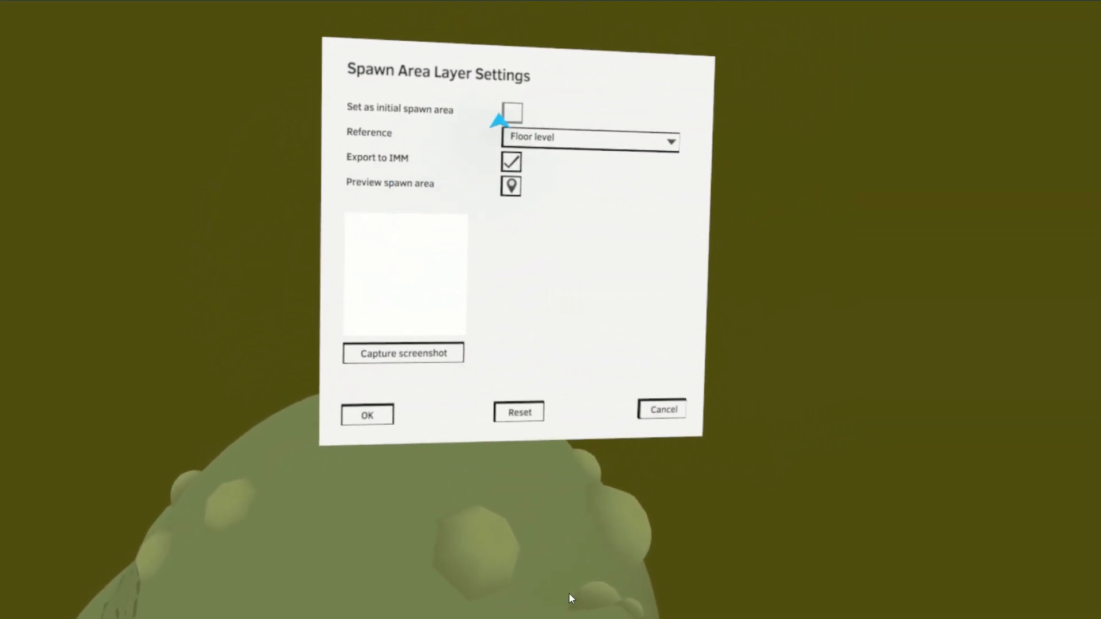
Step: Tick 'Set as initial spawn area' in the Spawn Area Layer Settings
{"action": "left_click", "coordinate": [512, 113]}
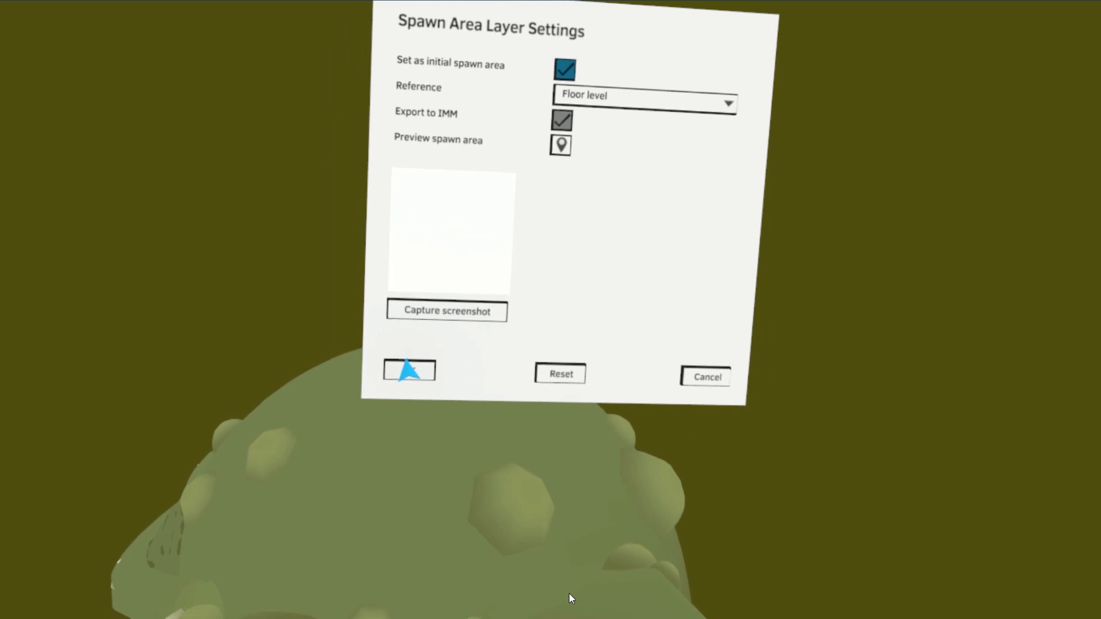